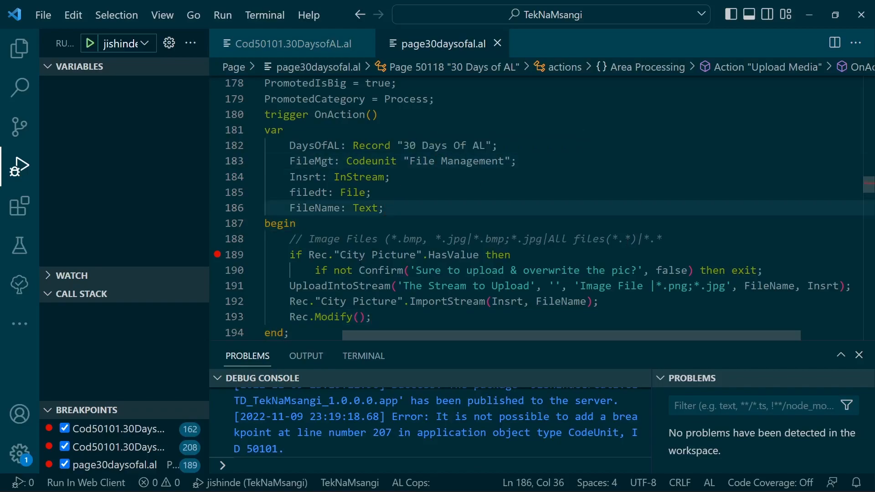
mouse_move(352, 254)
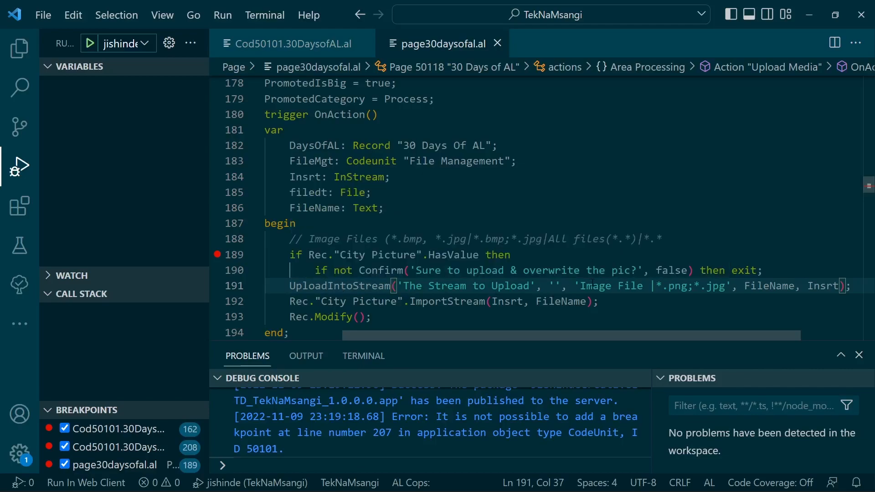
left_click(656, 285)
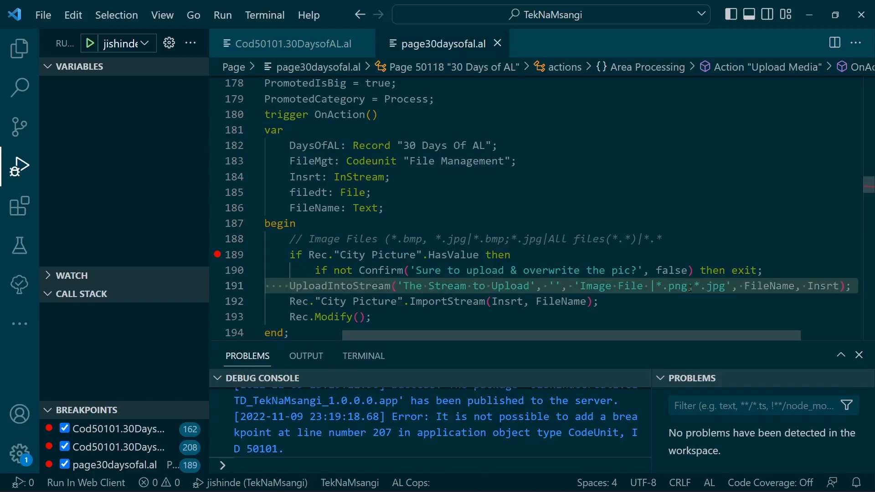
left_click(641, 285)
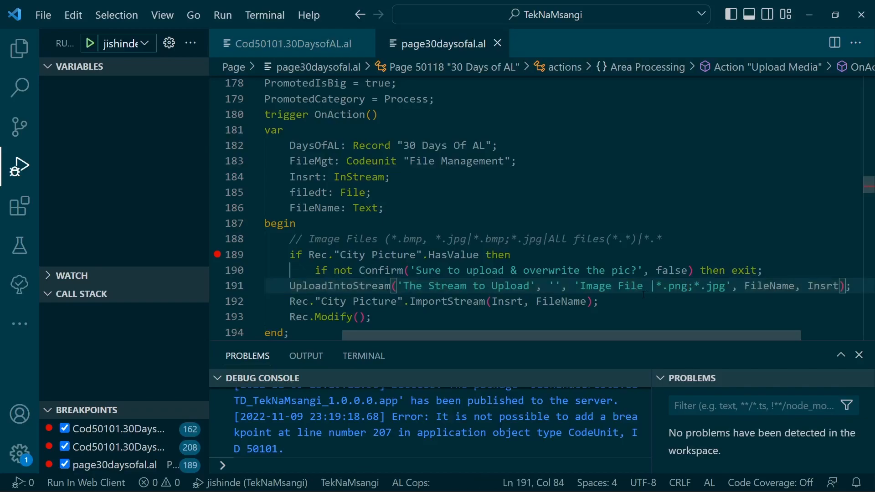
double_click(627, 285)
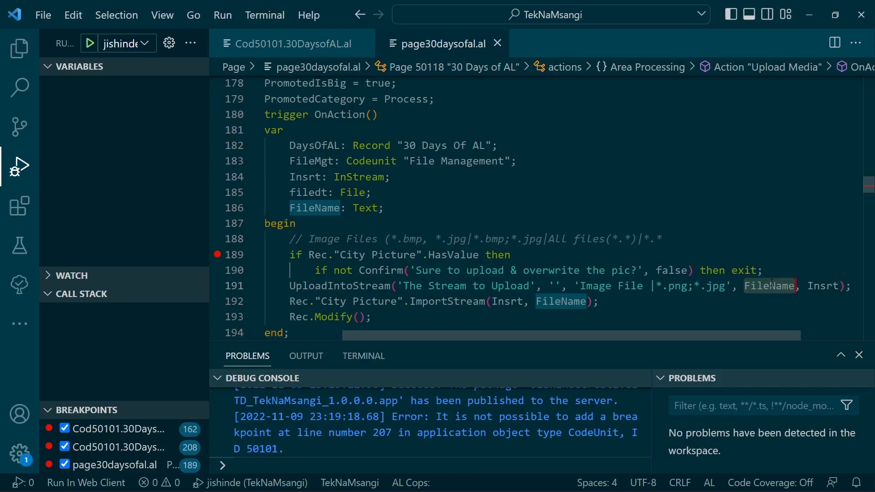
mouse_move(770, 286)
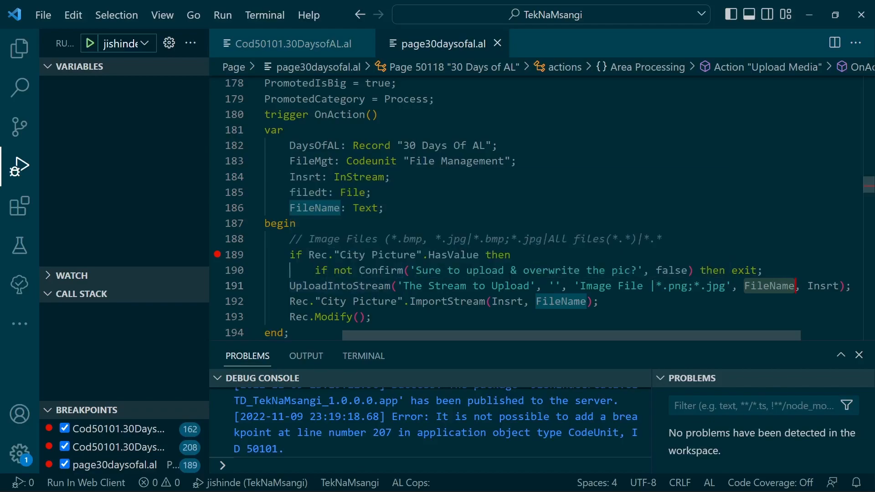
mouse_move(770, 286)
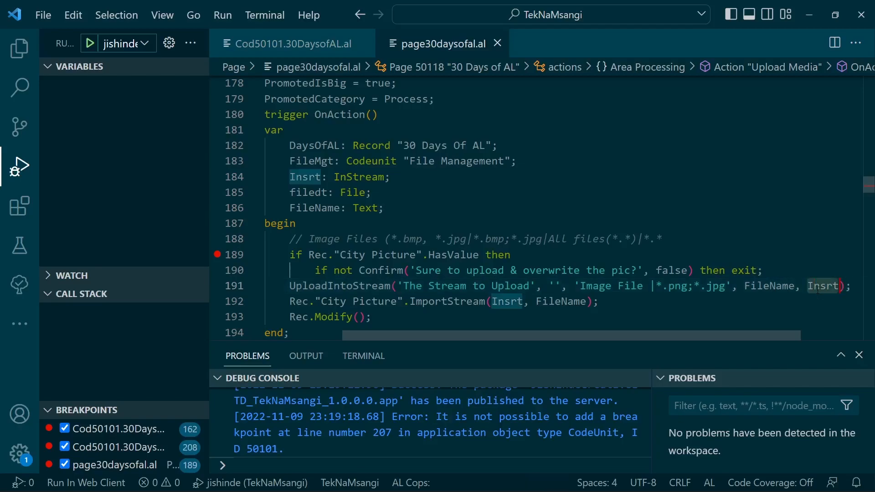
mouse_move(823, 286)
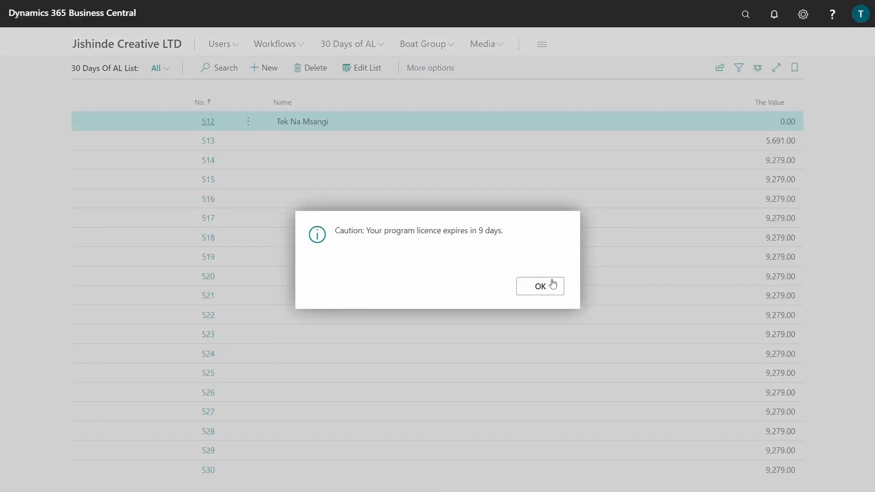
left_click(539, 285)
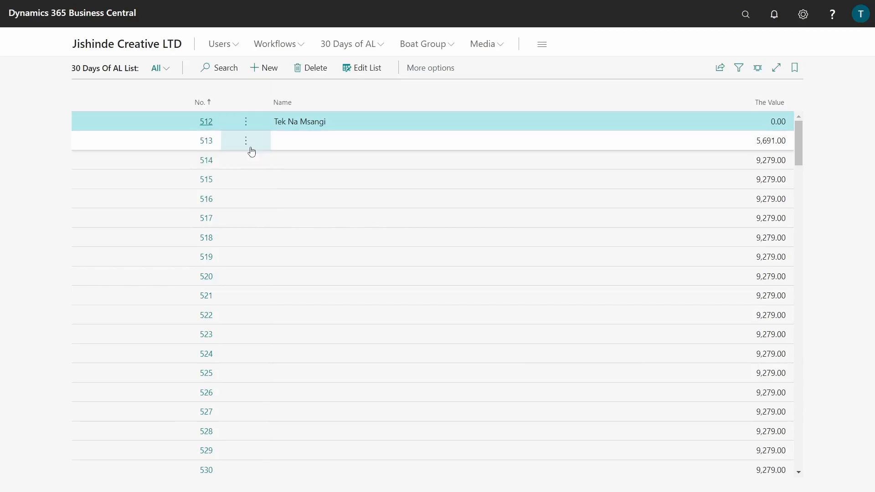
left_click(206, 121)
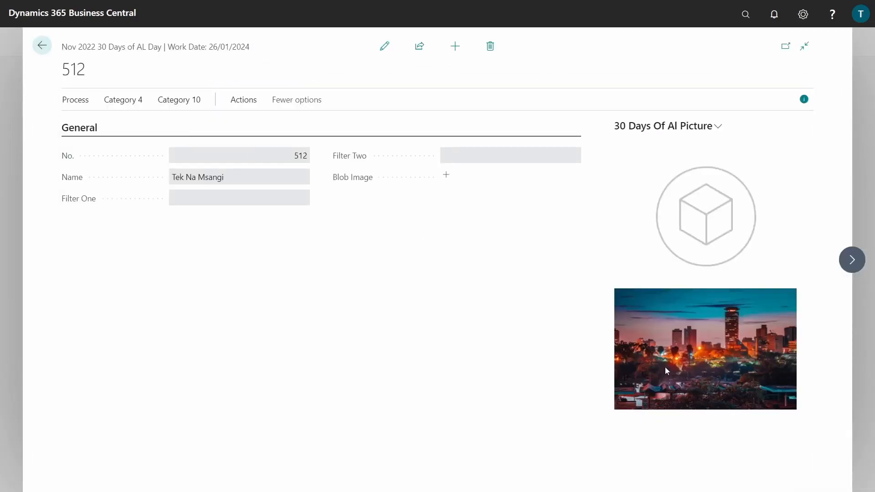
mouse_move(788, 314)
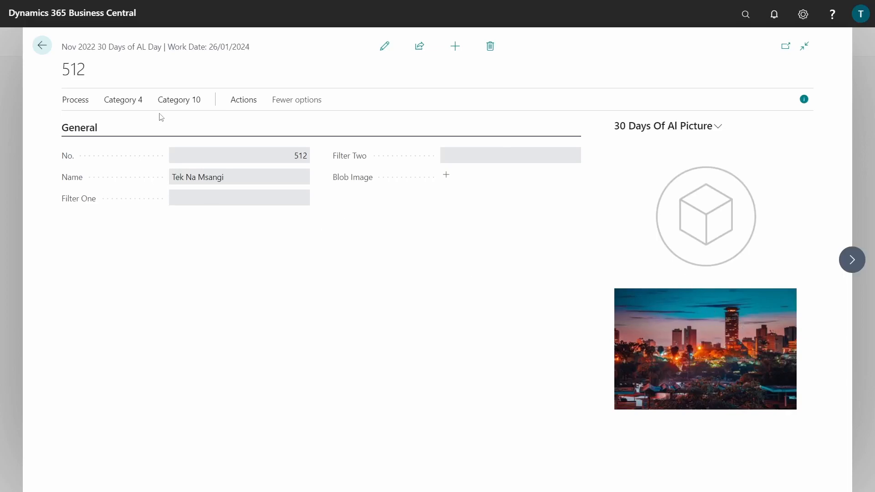
Step: Run Process > Upload Media on record 512 and resume past the line 189 breakpoint
left_click(75, 100)
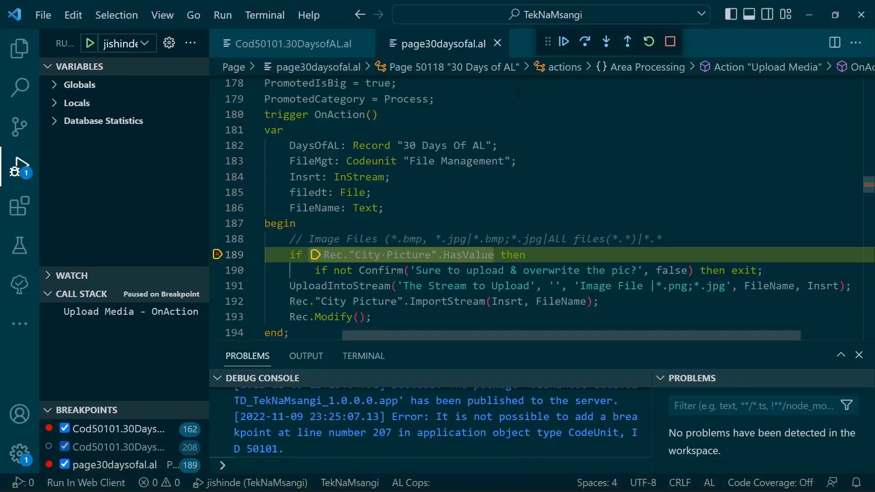
left_click(585, 42)
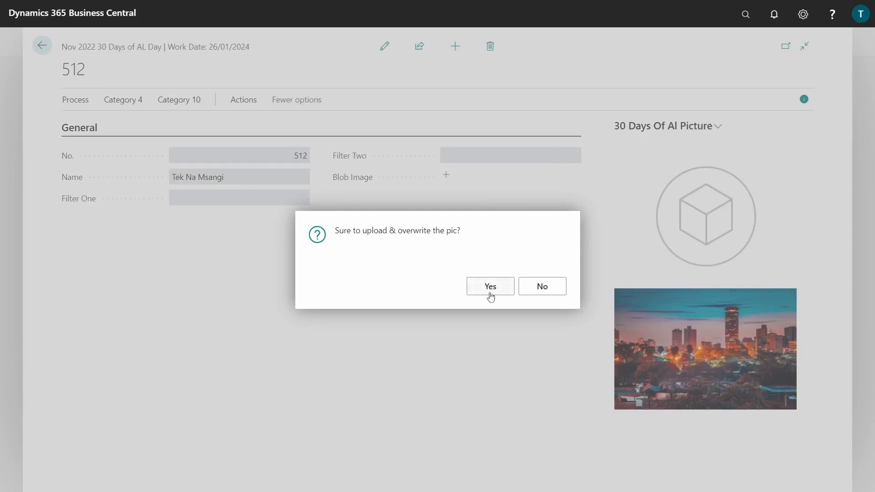
Step: Confirm the overwrite and upload the 10000 The Cannon Group PLC portrait as record 512's picture
left_click(489, 285)
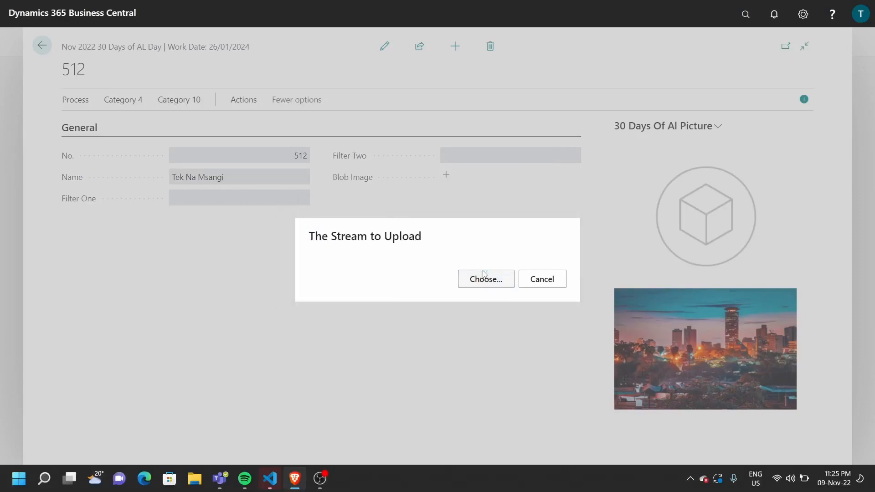
left_click(485, 279)
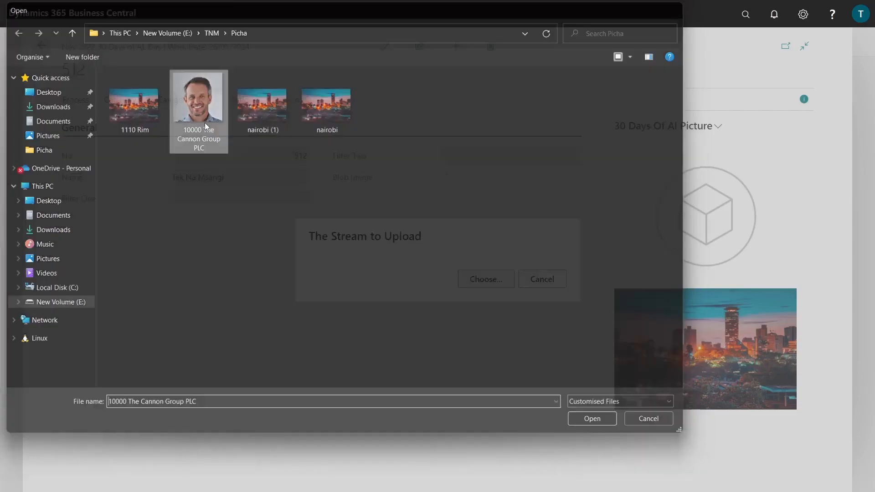
left_click(590, 419)
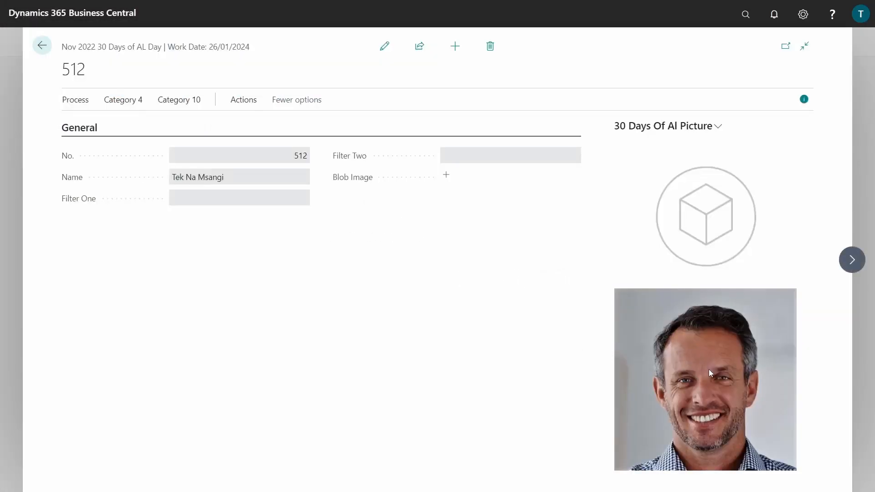
mouse_move(697, 409)
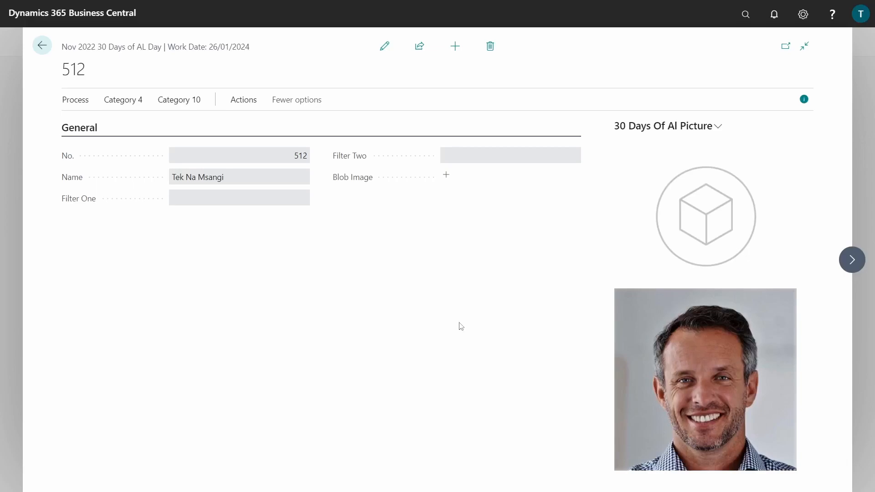
Step: Rerun Upload Media, resume past the breakpoint, and decline the second picture overwrite
left_click(75, 100)
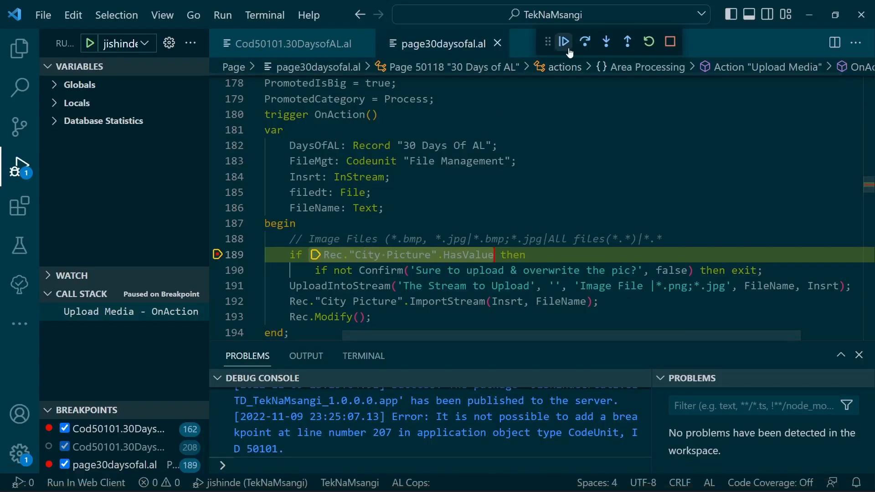
left_click(564, 42)
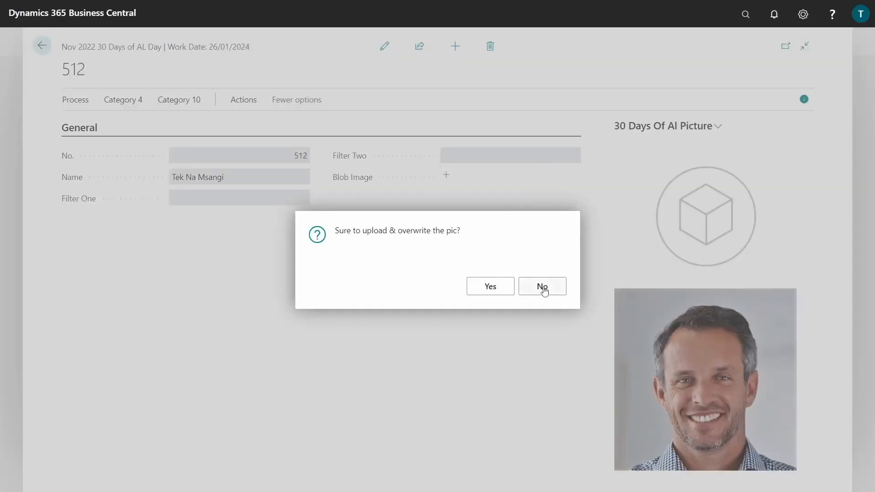
left_click(541, 286)
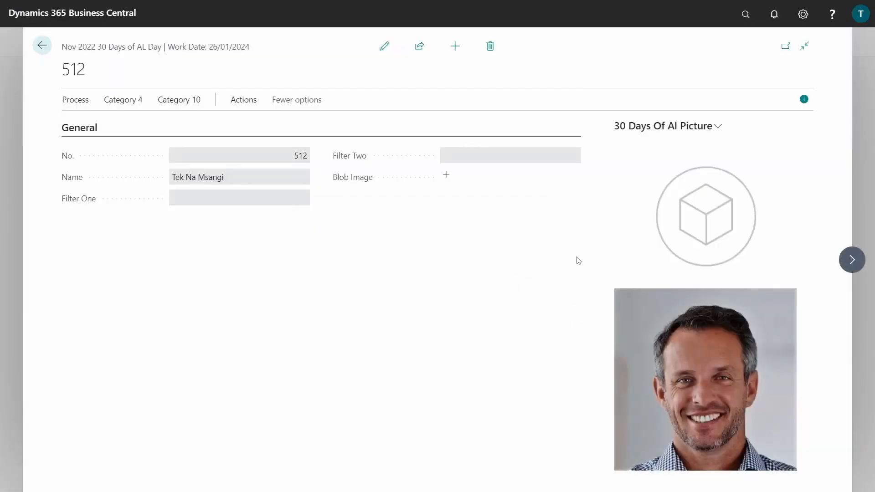